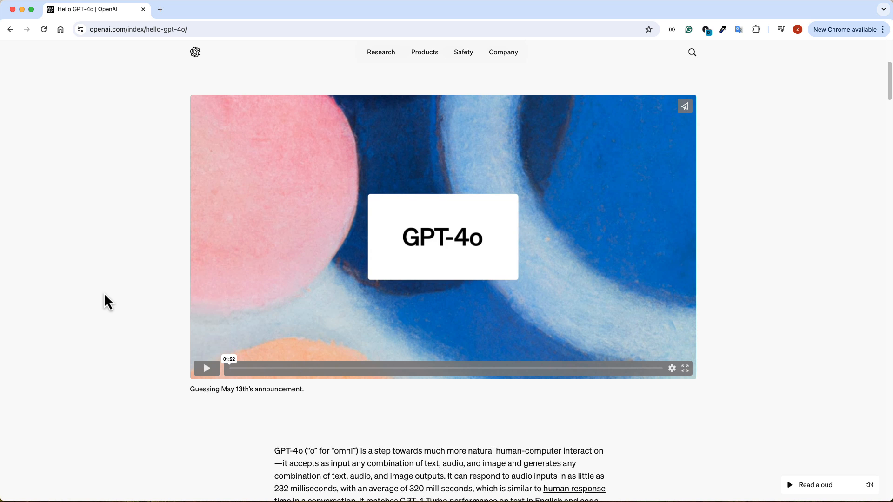
Scroll down from the GPT-4o intro paragraph to the Model capabilities demo-video carousel.
click(207, 368)
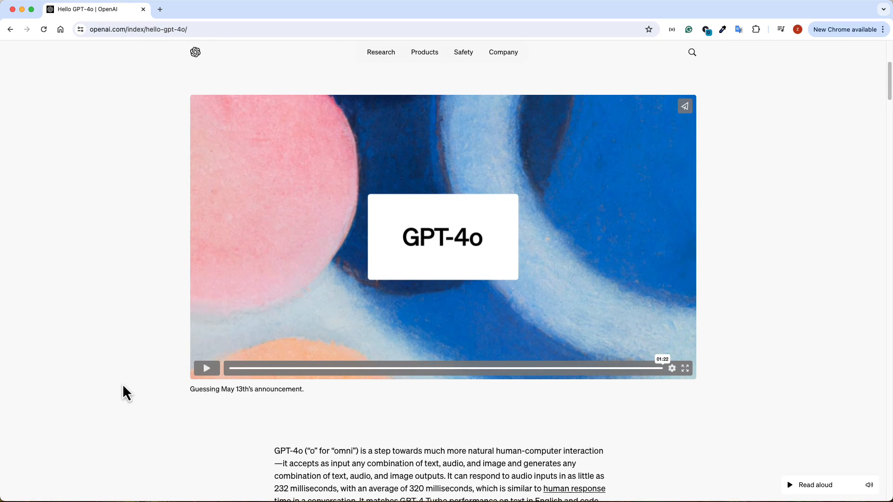
scroll(down, 3)
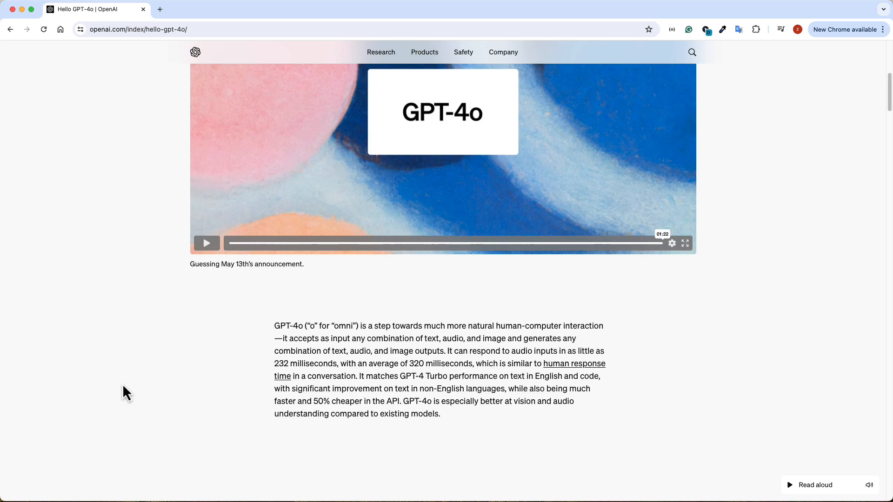
scroll(down, 3)
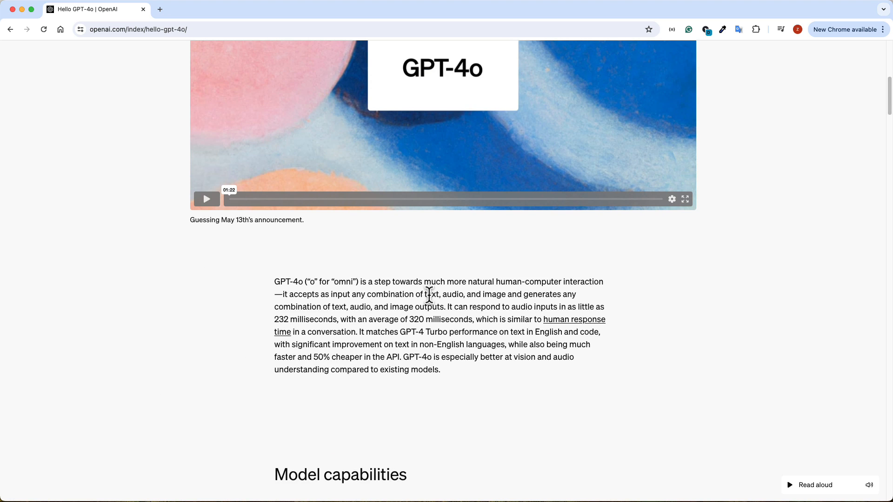
scroll(down, 3)
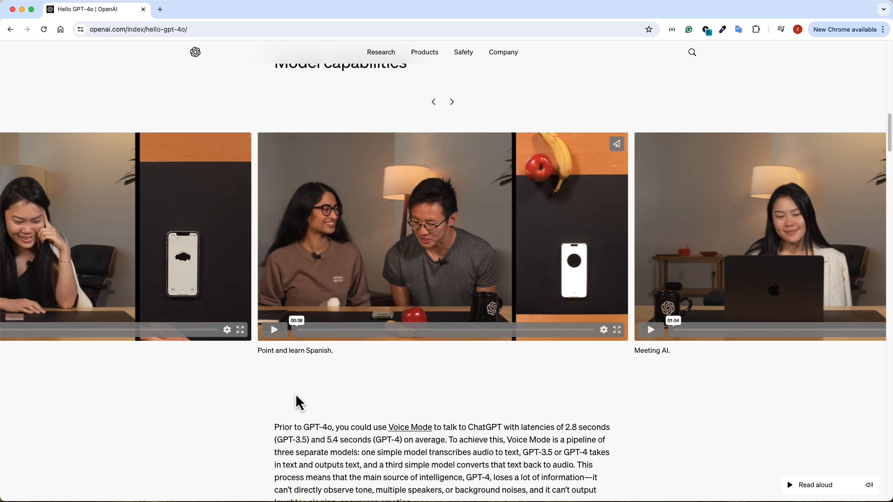
mouse_move(285, 413)
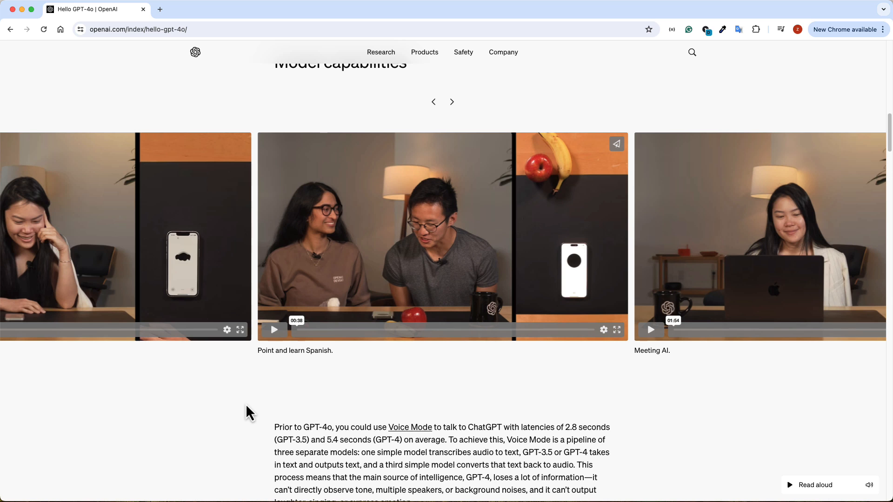
click(273, 330)
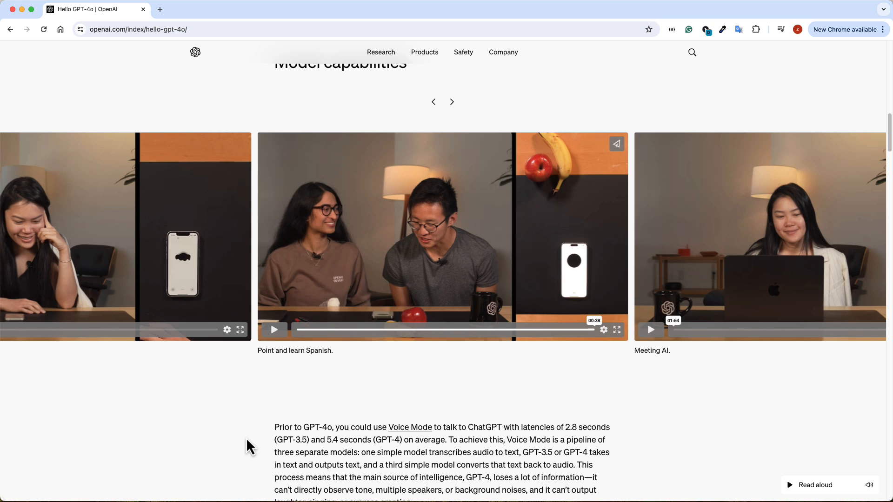
click(451, 102)
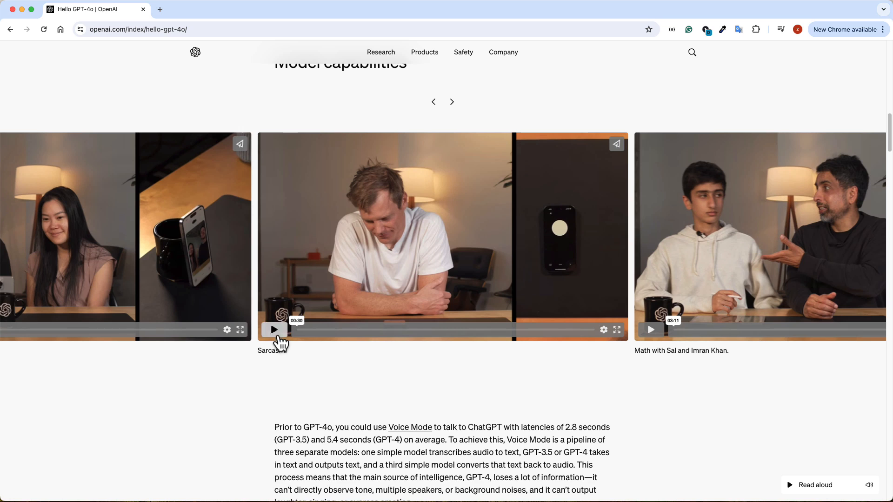
Play the 30-second Sarcasm demo video through to its 'More from OpenAI' end screen.
click(274, 330)
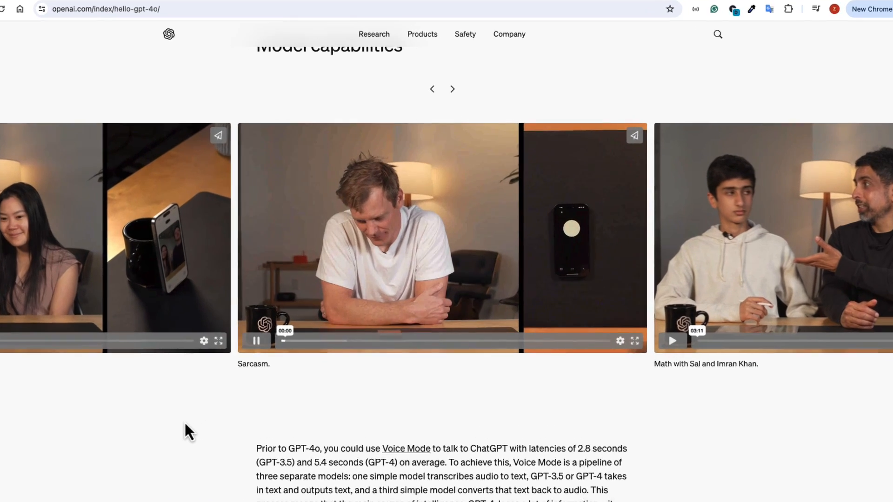
scroll(down, 3)
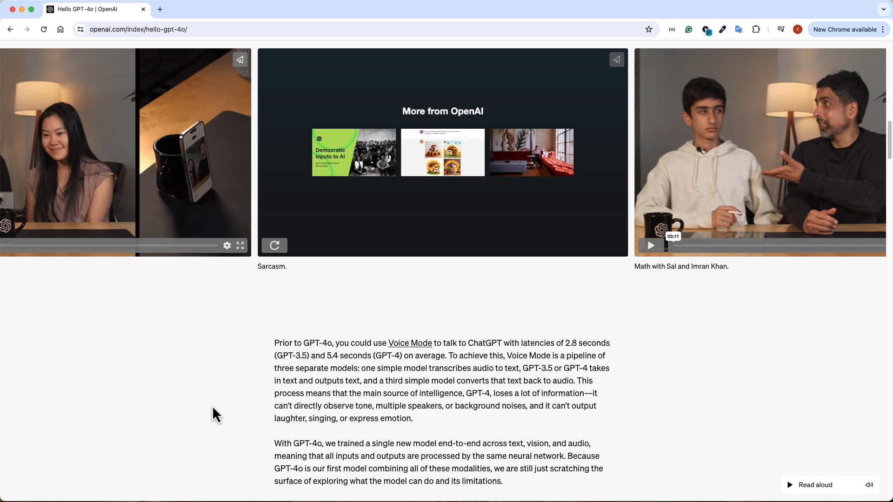
Scroll past Explorations of capabilities to the Text Evaluation benchmark bar chart.
scroll(down, 3)
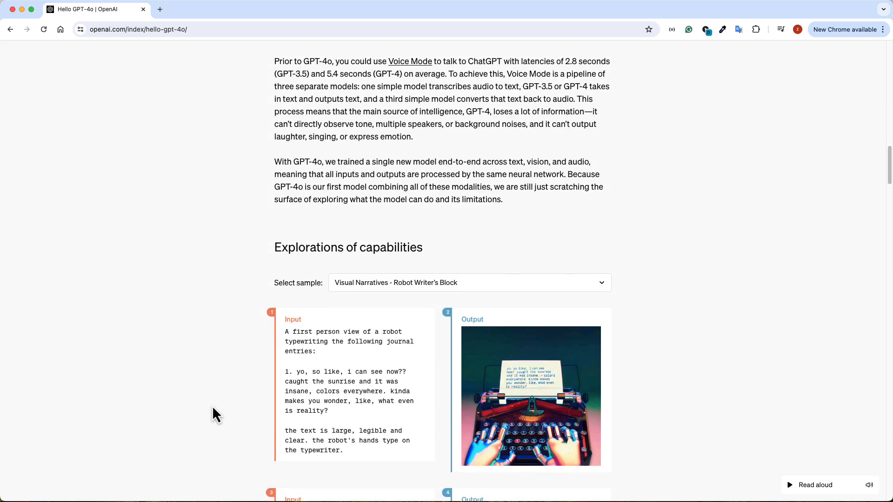
scroll(down, 3)
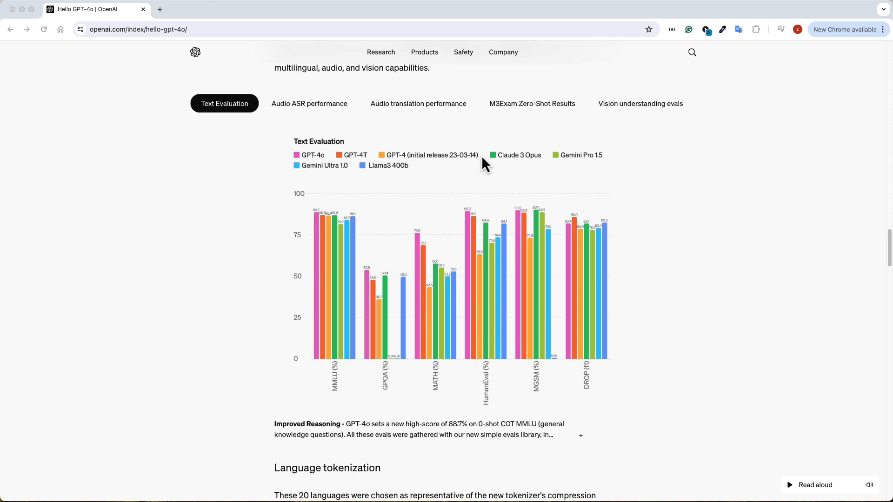
mouse_move(469, 242)
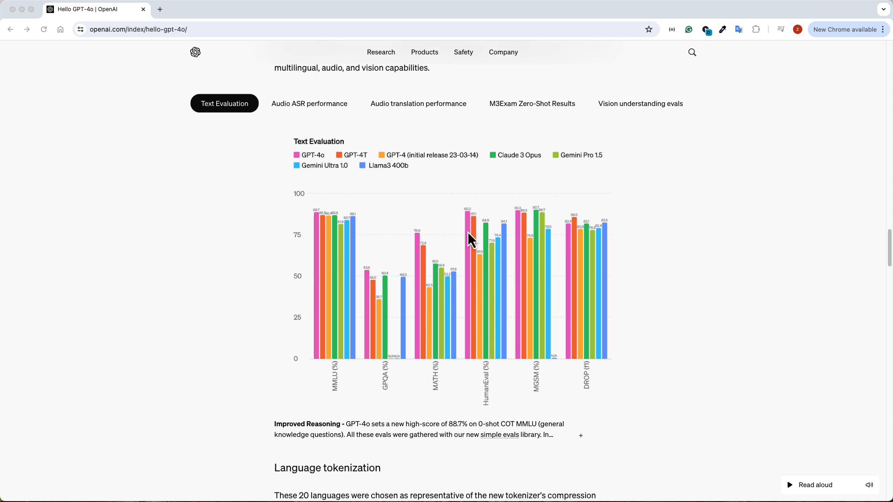